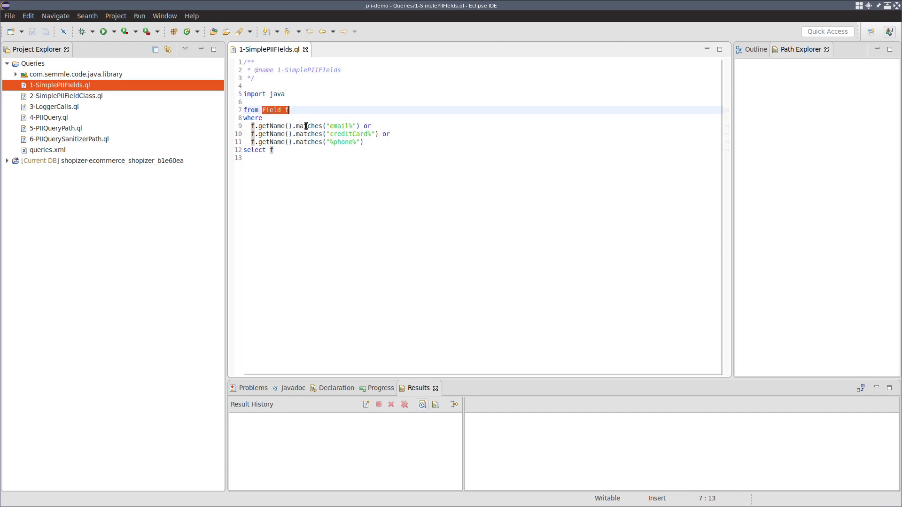
mouse_move(327, 126)
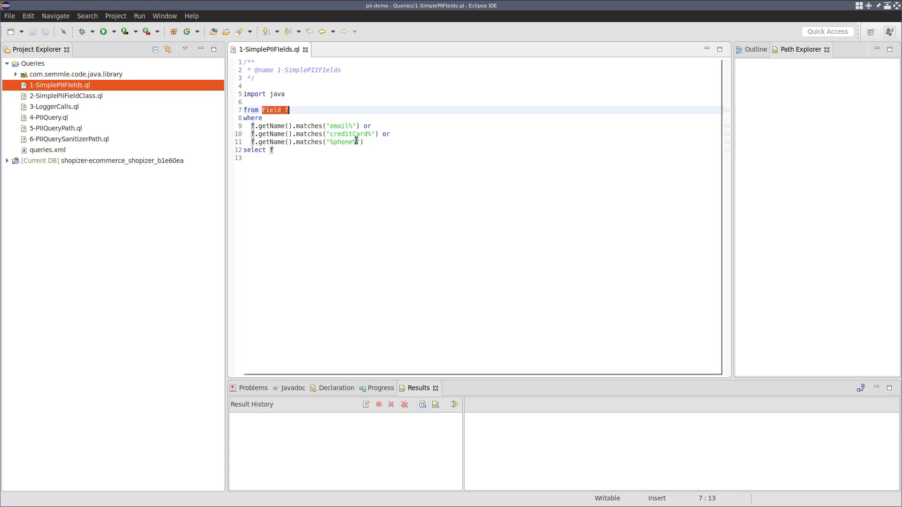
mouse_move(356, 125)
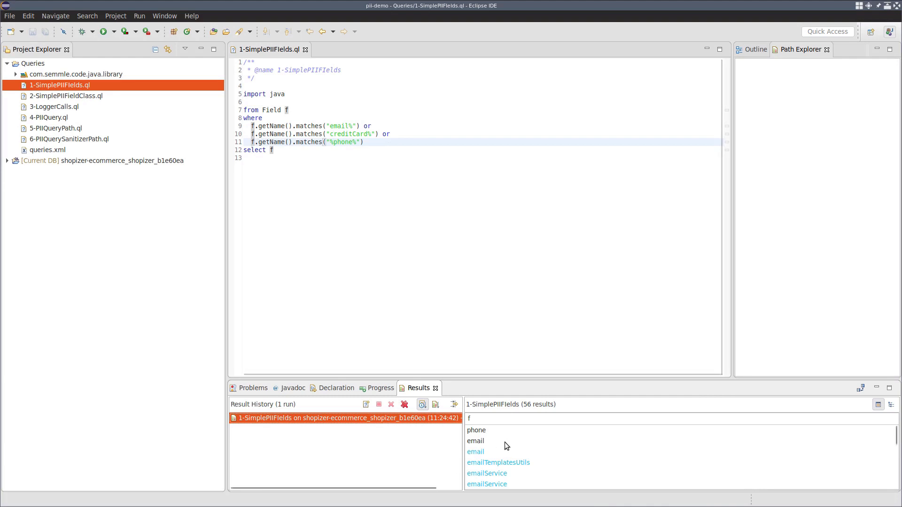
Scroll the results and open the telephone field declaration in Delivery.java.
scroll(down, 3)
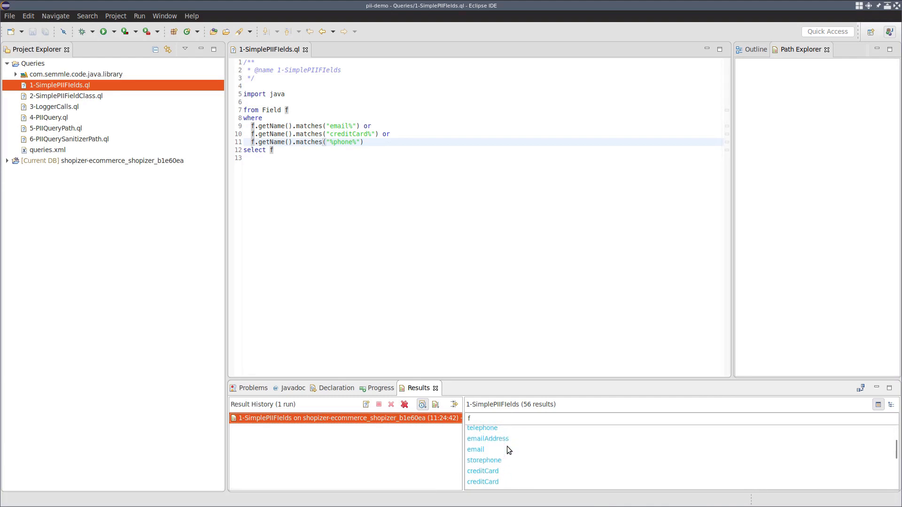
double_click(493, 468)
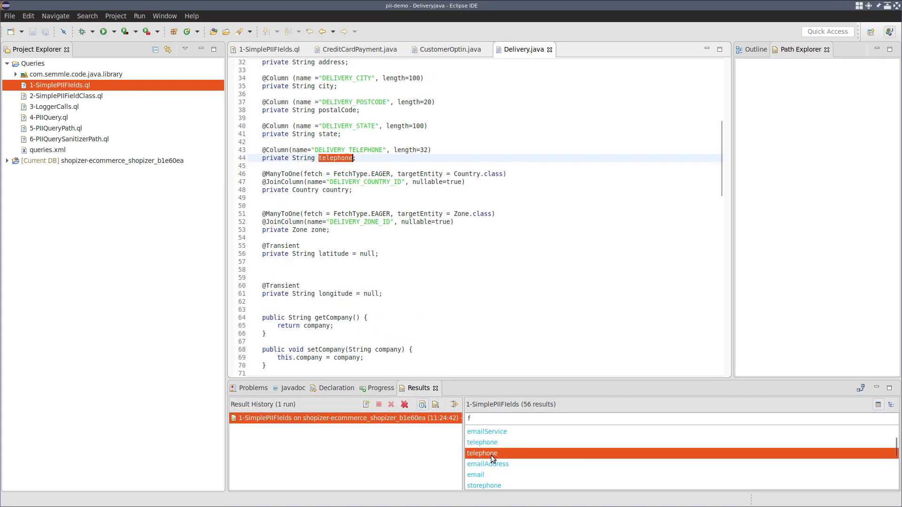
mouse_move(499, 232)
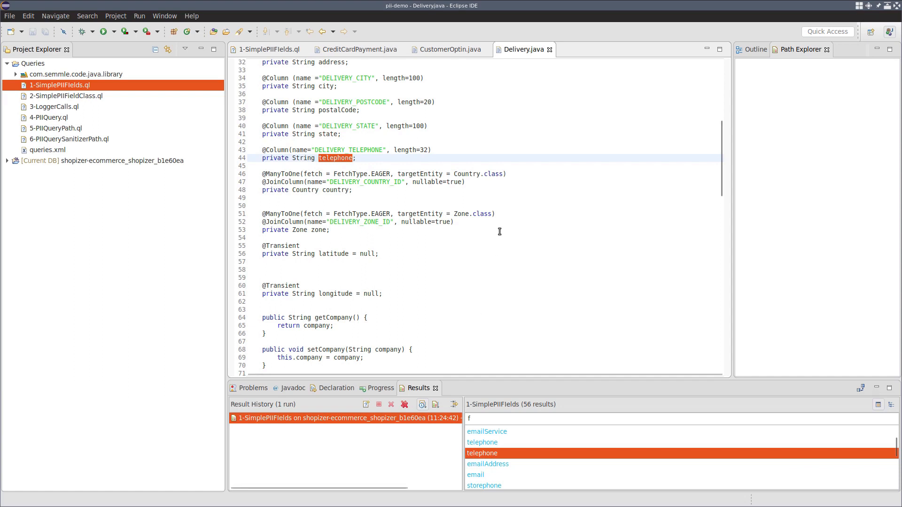
mouse_move(516, 226)
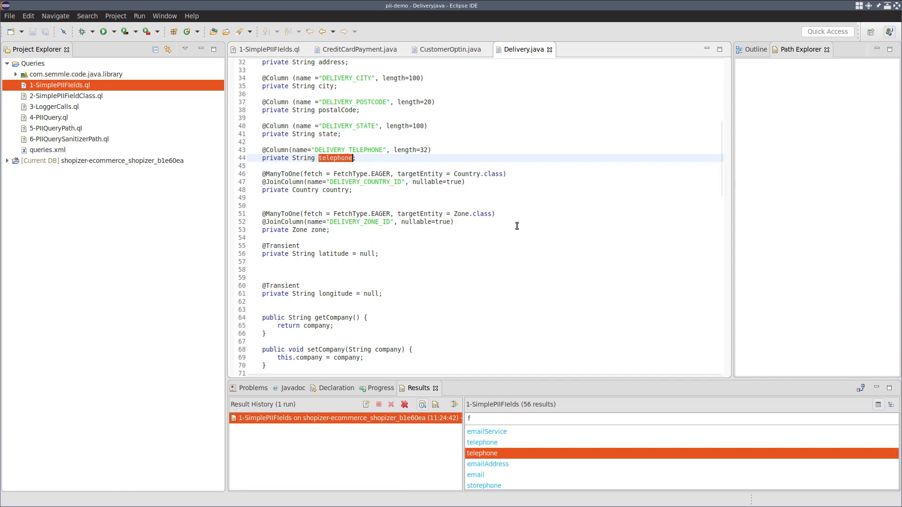
mouse_move(213, 147)
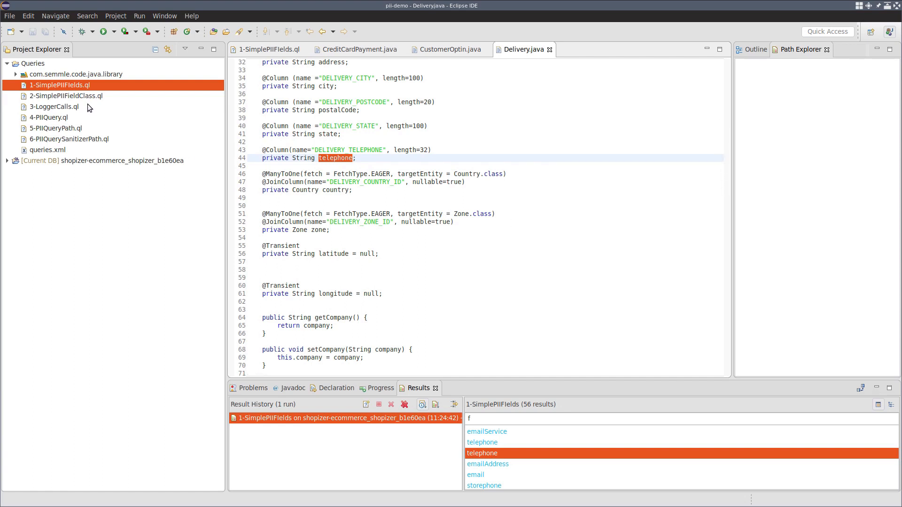
mouse_move(88, 100)
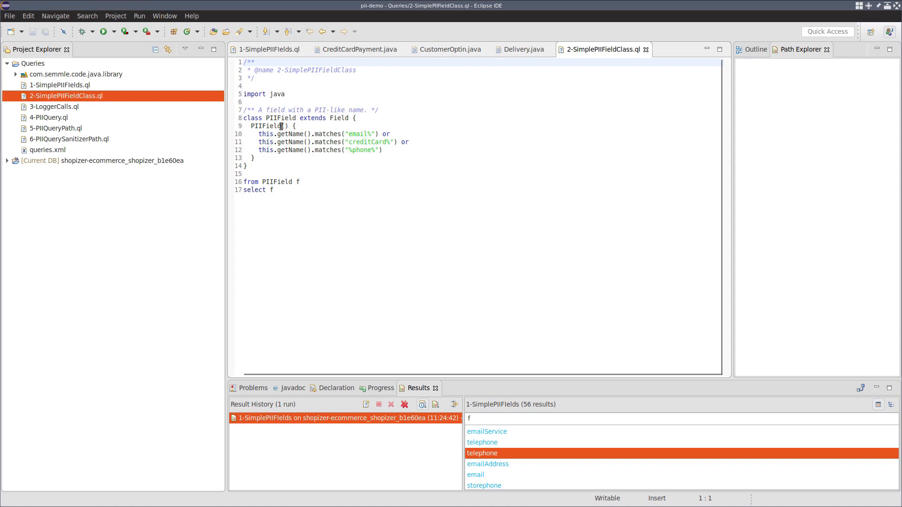
Open 2-SimplePIIFieldClass.ql, which defines the PIIField class, from Project Explorer.
double_click(265, 126)
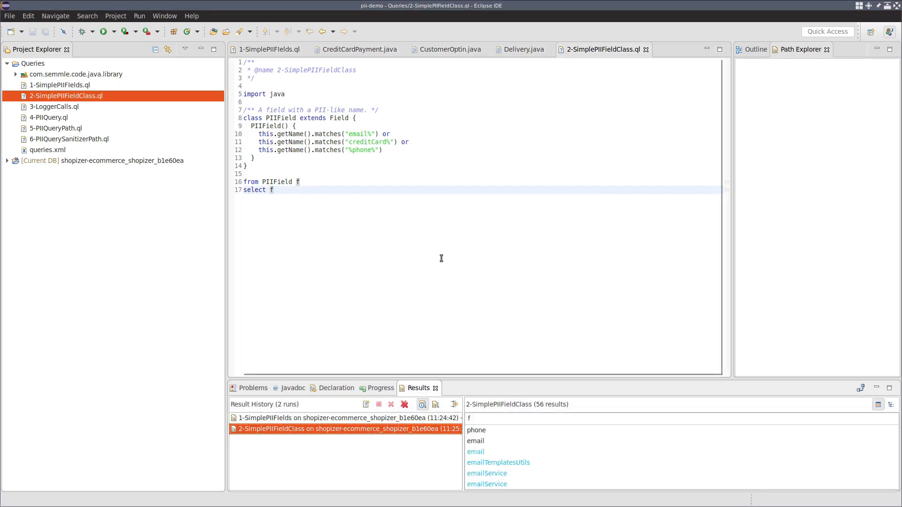
mouse_move(421, 277)
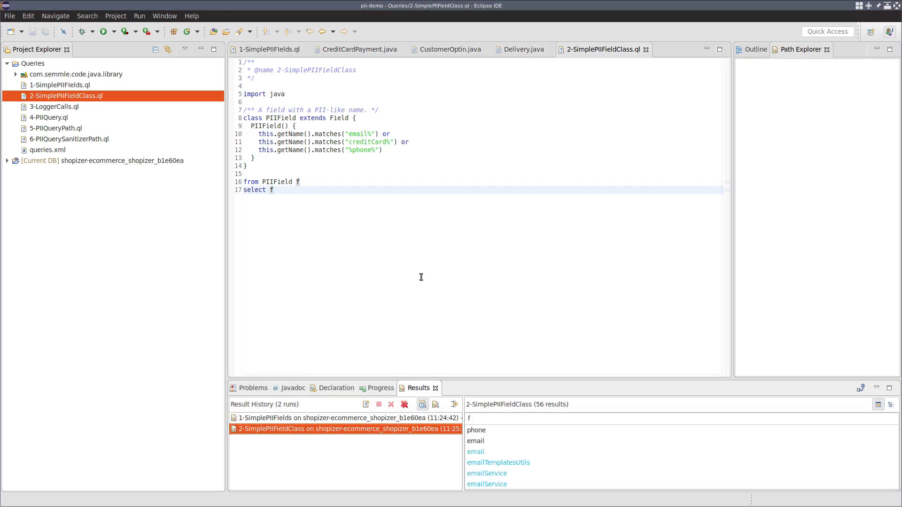
mouse_move(384, 269)
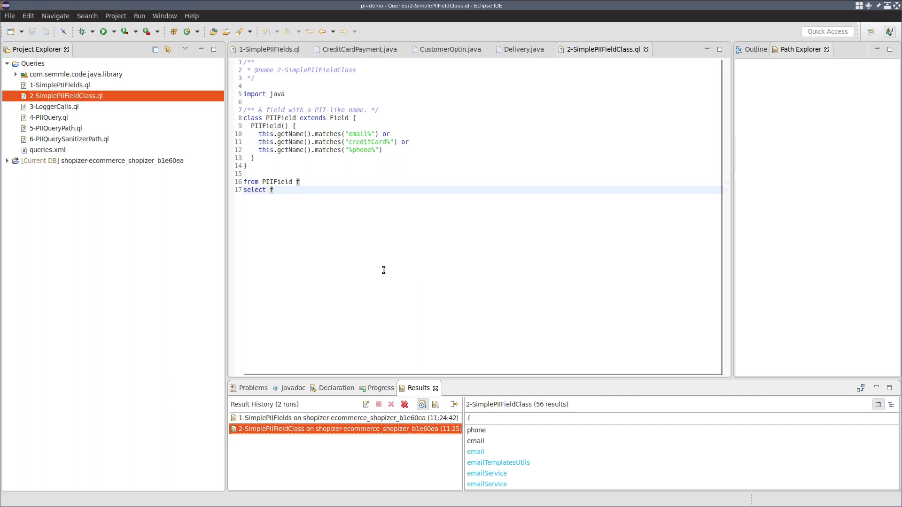
mouse_move(415, 267)
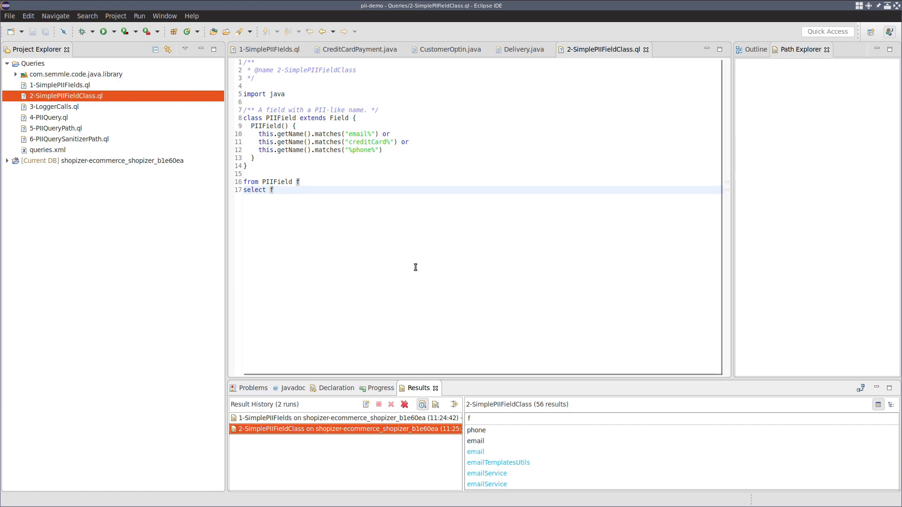
mouse_move(84, 114)
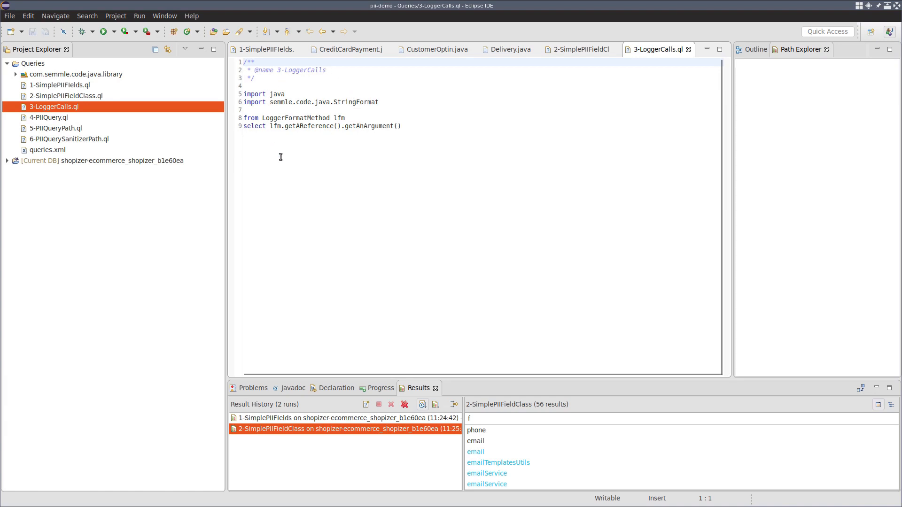
mouse_move(284, 118)
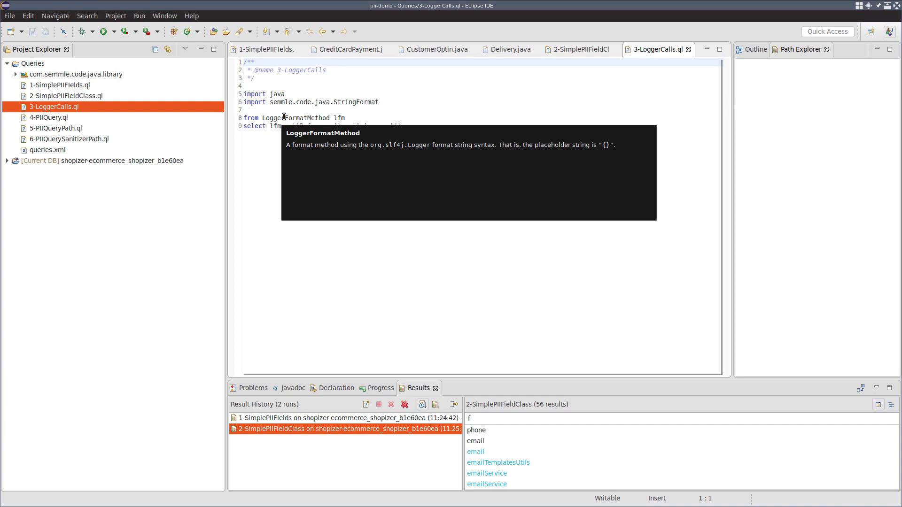
mouse_move(274, 124)
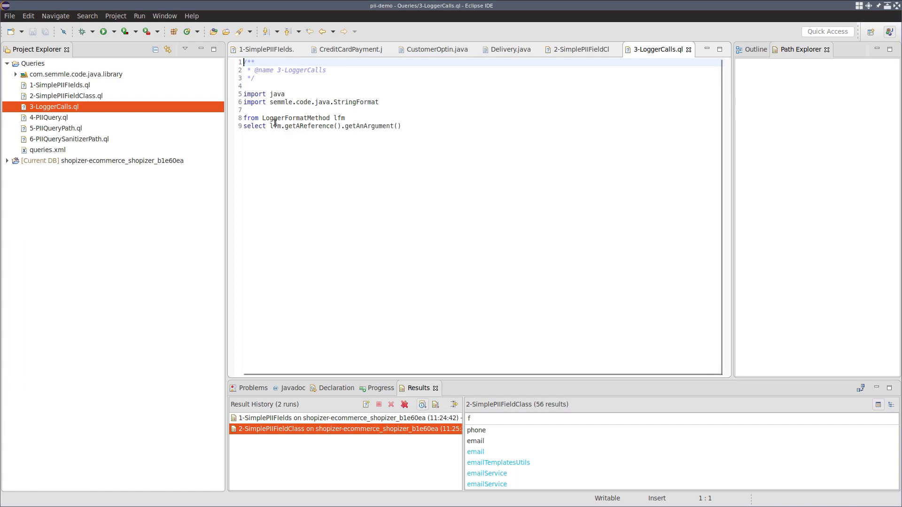
mouse_move(408, 133)
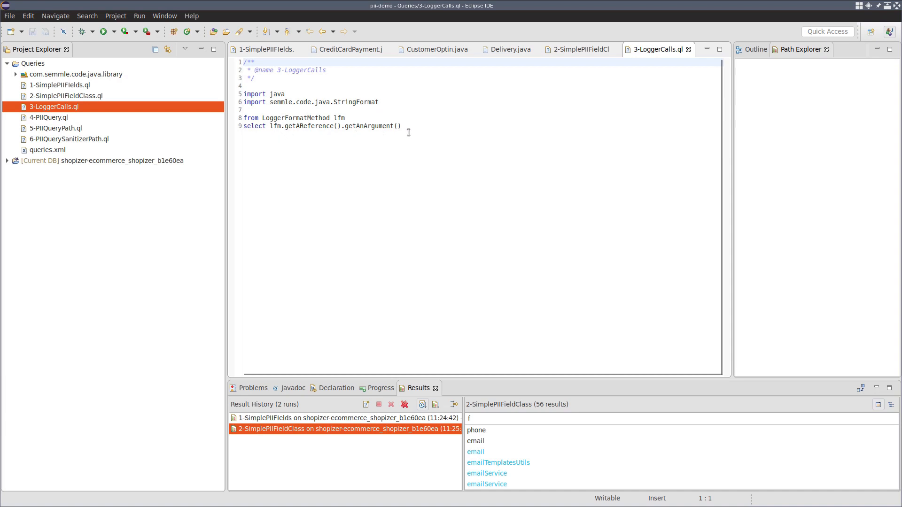
Highlight getAReference in the LoggerCalls query and run it, returning 977 results.
double_click(372, 126)
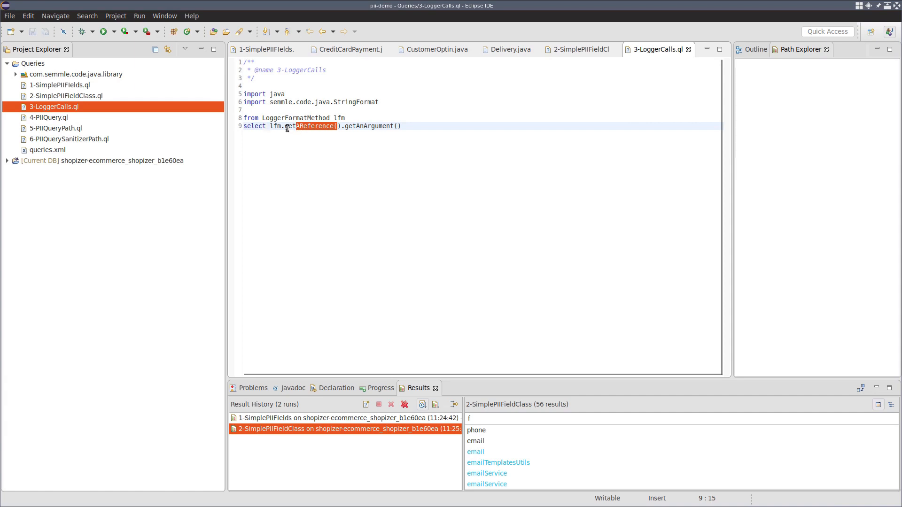
click(363, 110)
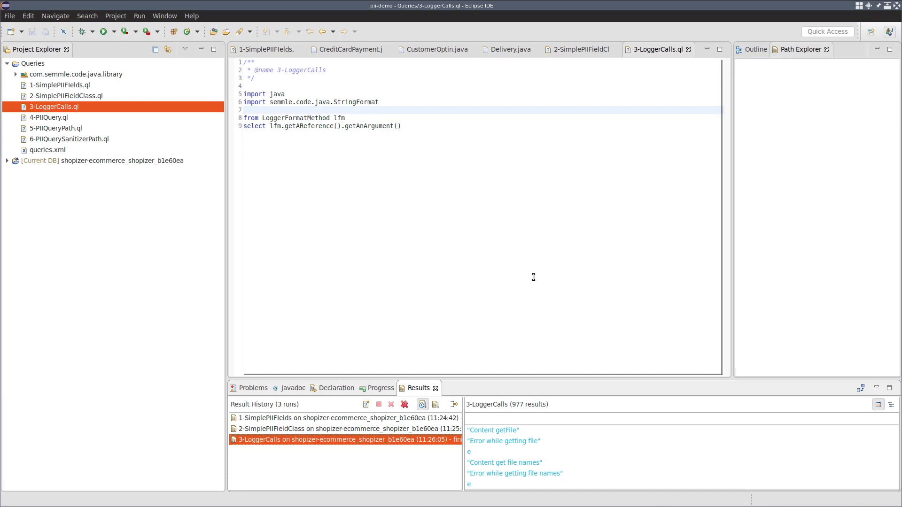
mouse_move(511, 456)
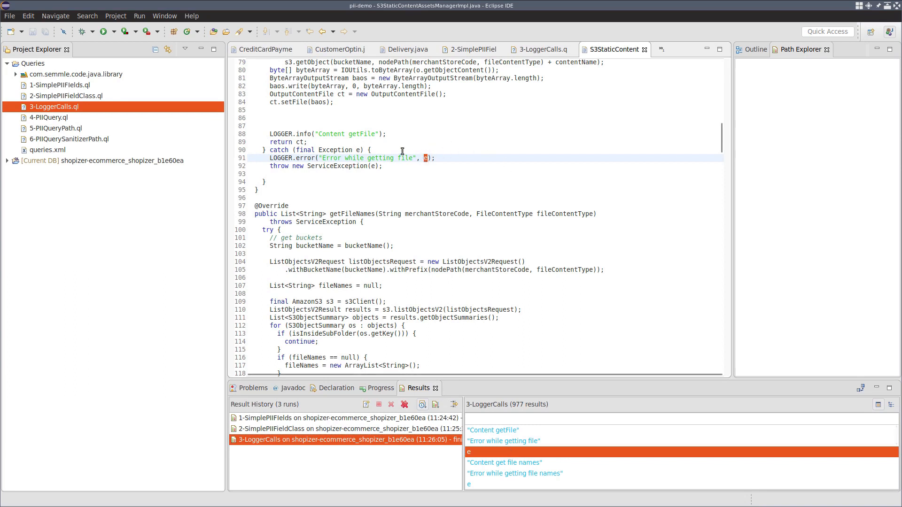
mouse_move(462, 144)
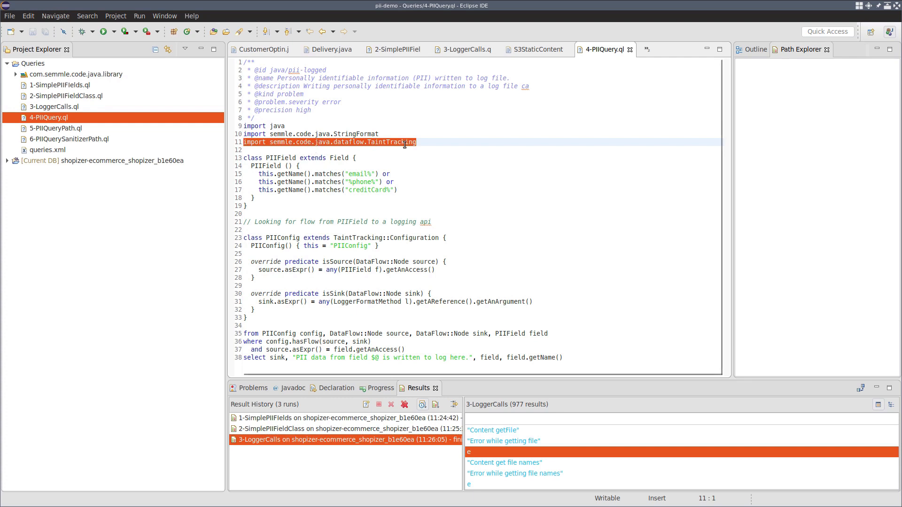
mouse_move(392, 223)
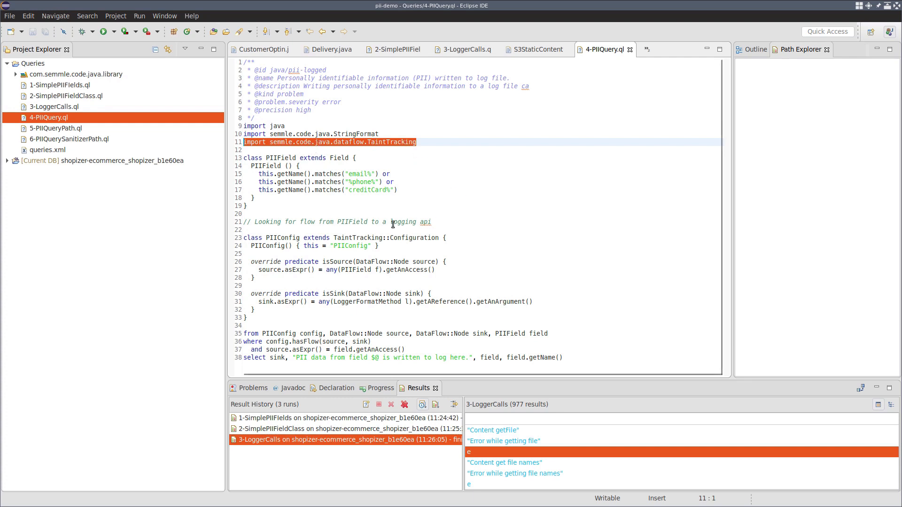
mouse_move(445, 255)
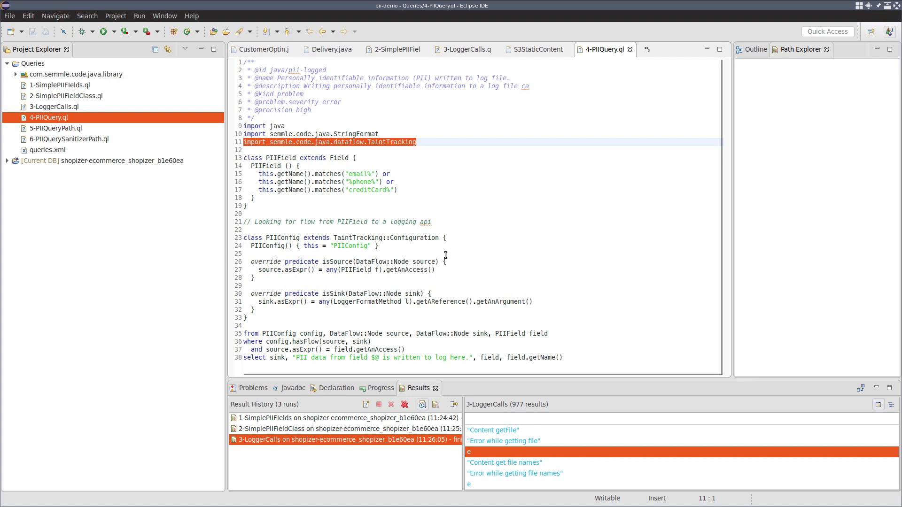
mouse_move(389, 239)
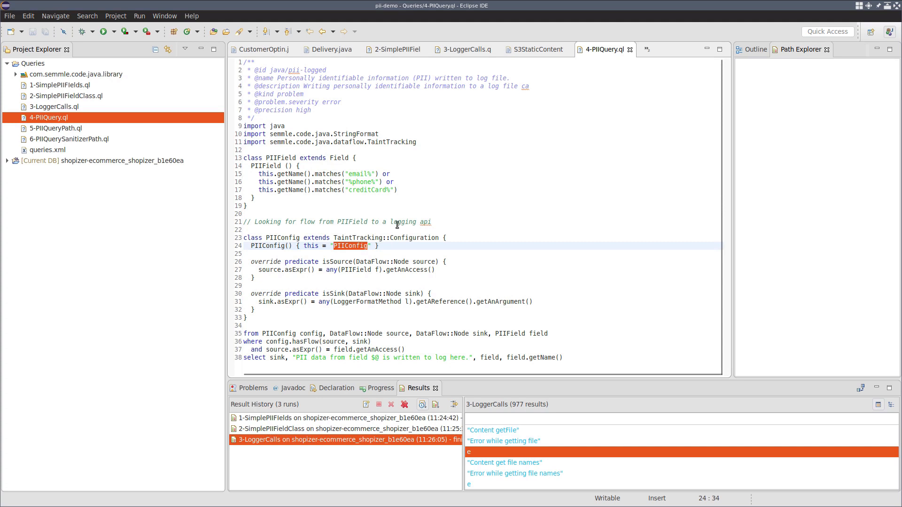
Select the PIIConfig taint-tracking configuration class in 4-PIIQuery.ql.
click(268, 262)
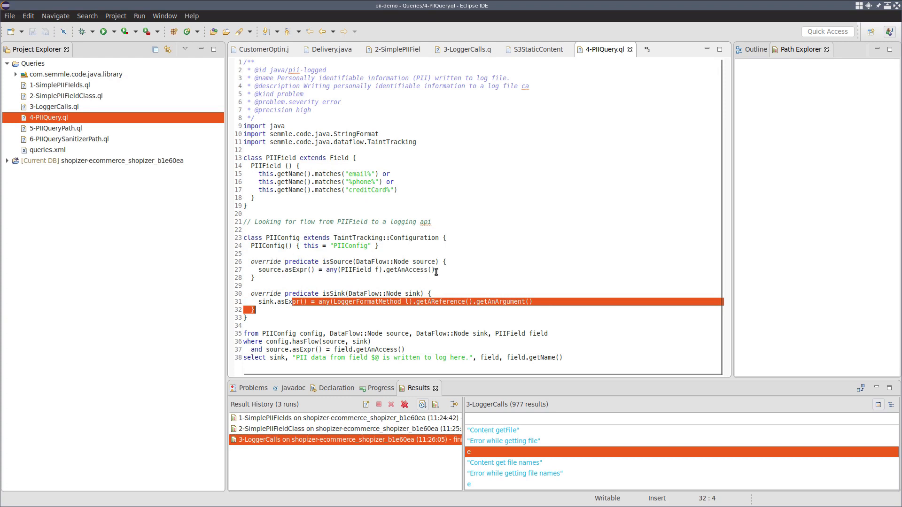
mouse_move(411, 262)
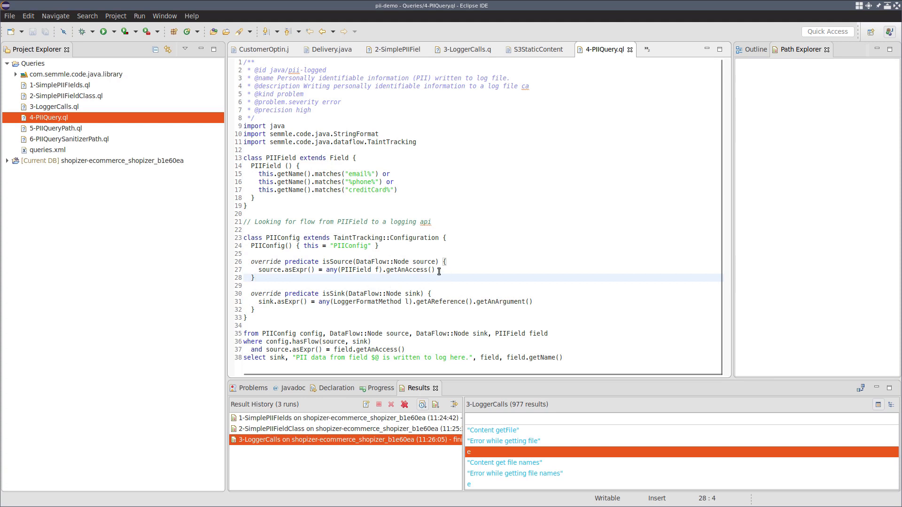
drag(340, 269, 438, 269)
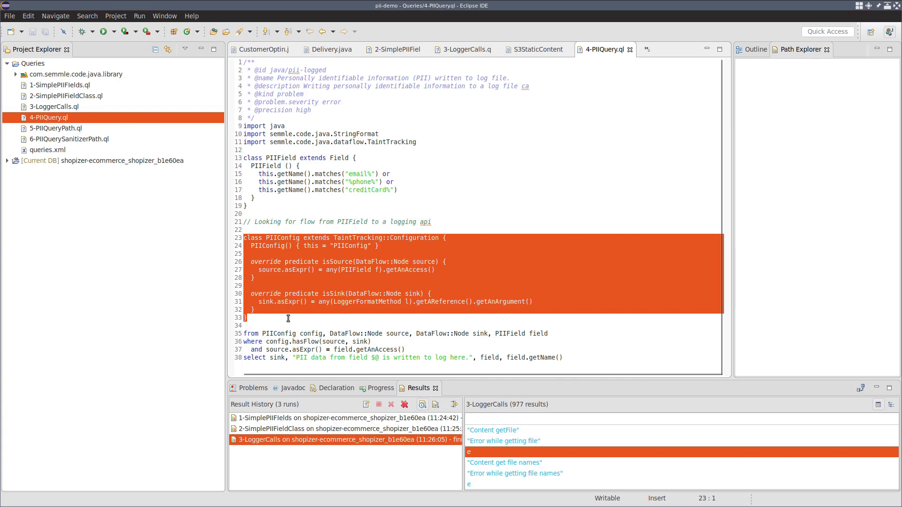
click(280, 334)
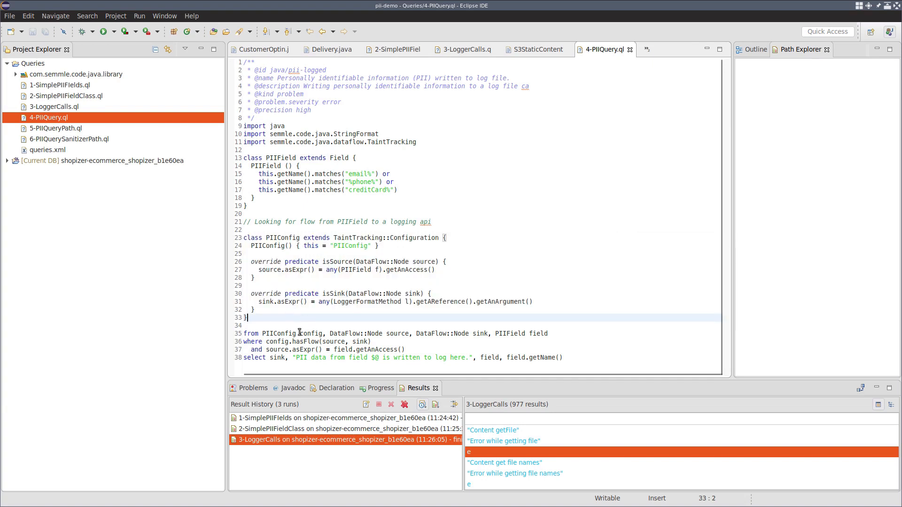
mouse_move(311, 334)
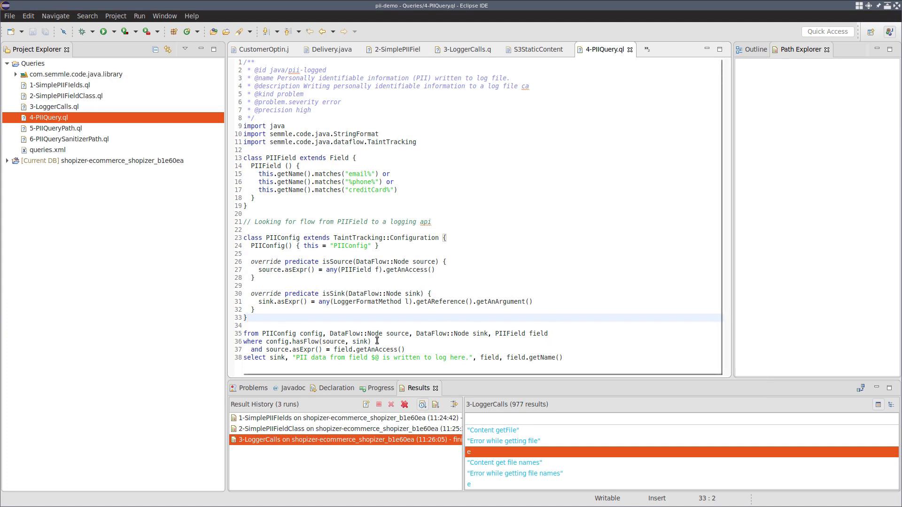
drag(244, 238, 254, 309)
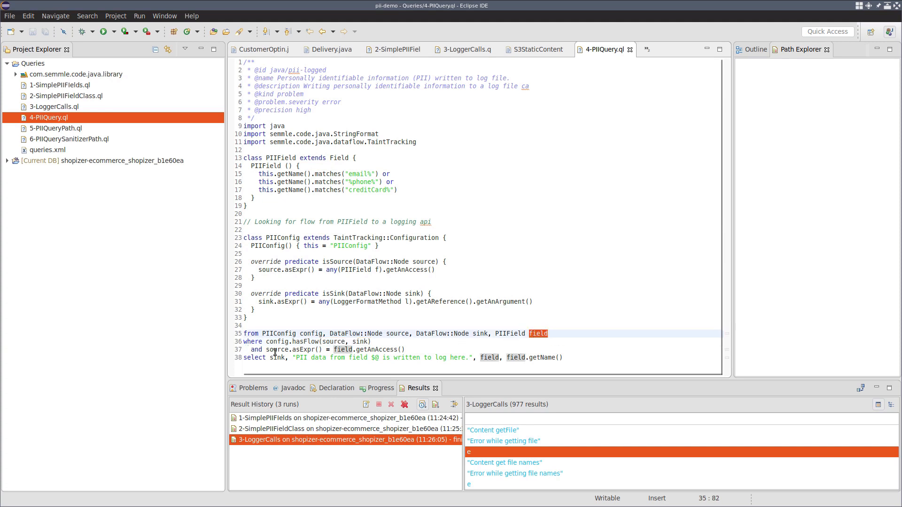
mouse_move(281, 350)
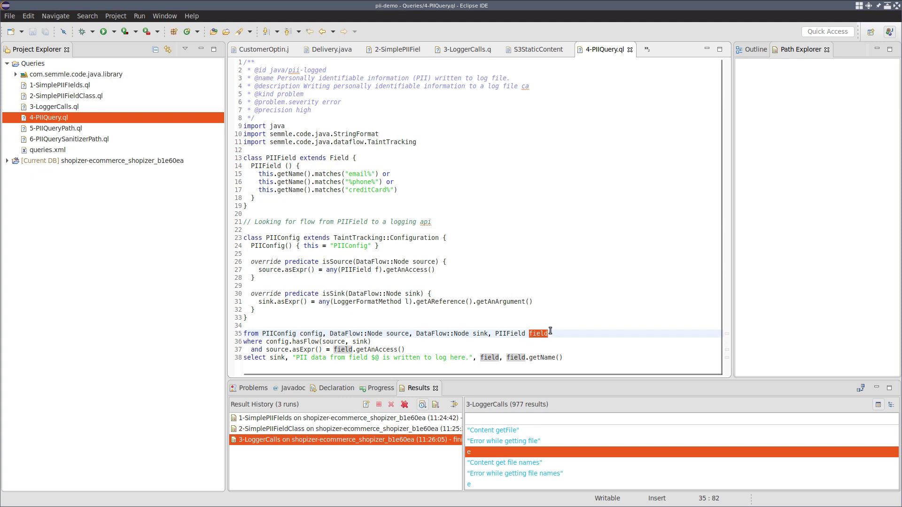
mouse_move(401, 375)
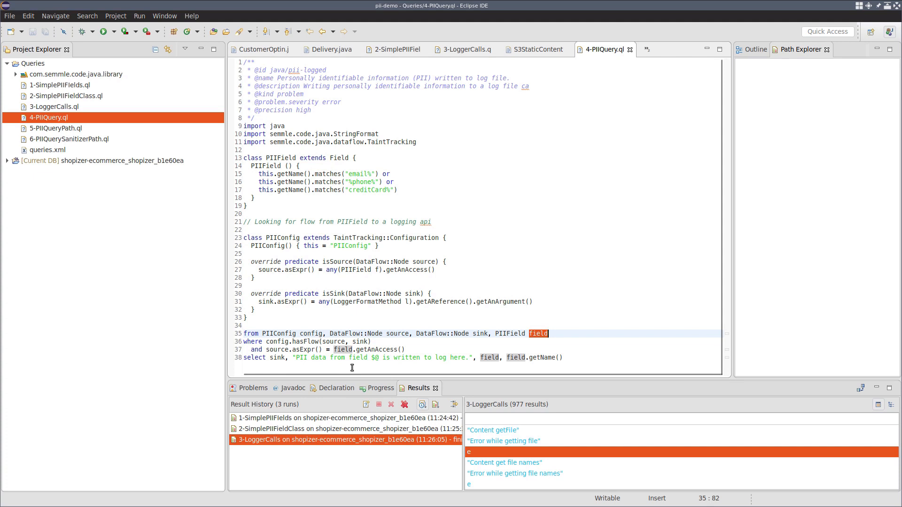
mouse_move(283, 357)
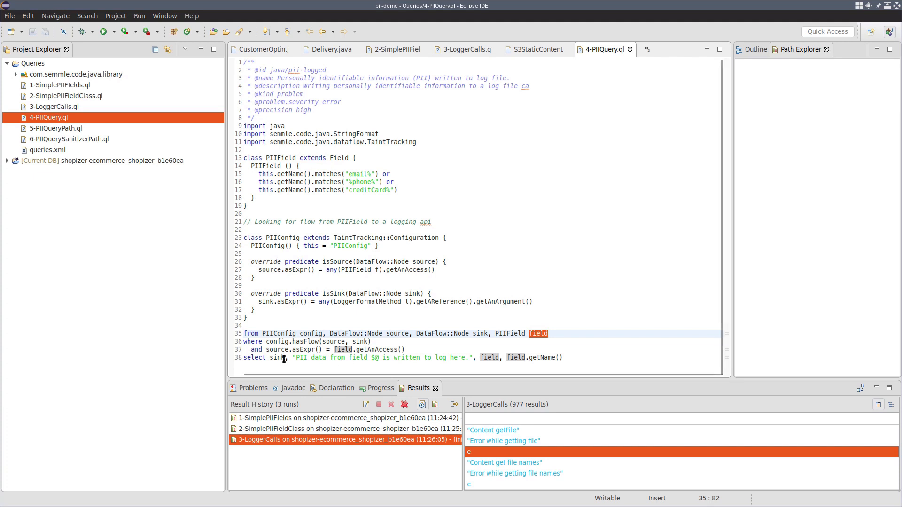
click(286, 358)
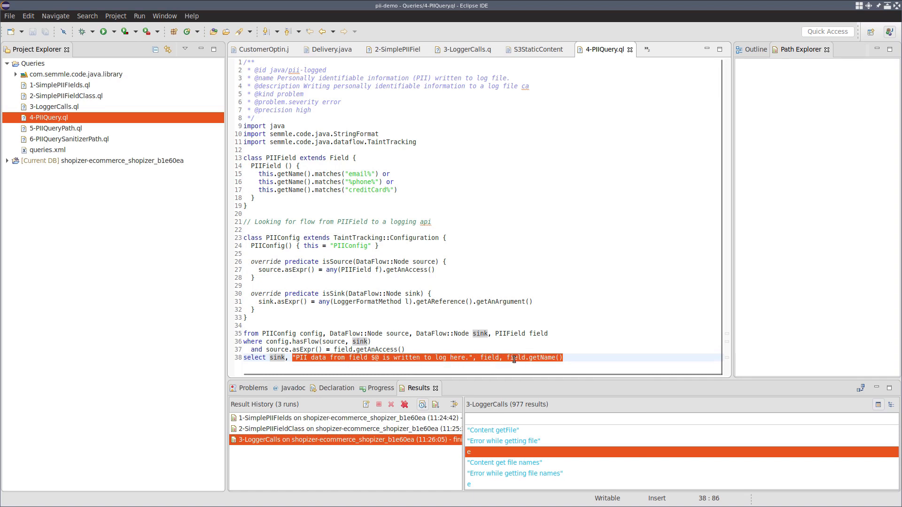
click(533, 269)
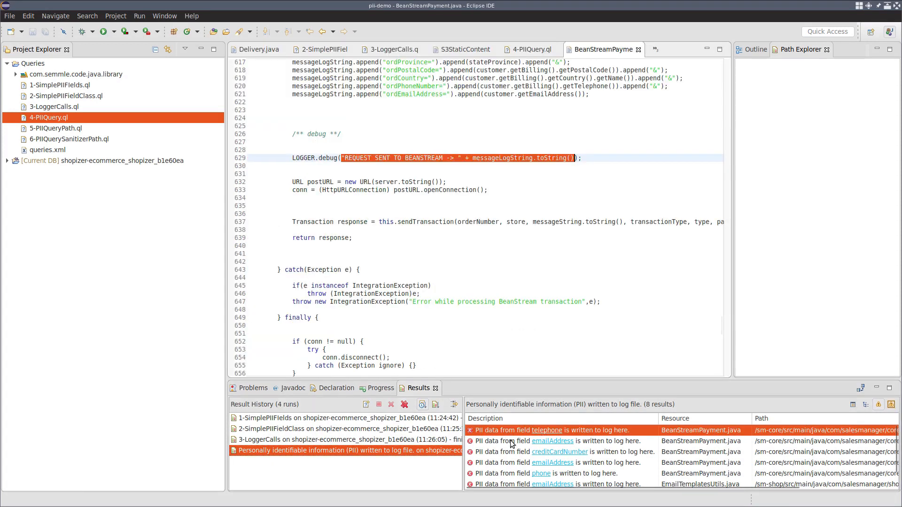
Inspect the creditCardNumber logging result and the telephone source in Billing.java.
click(560, 452)
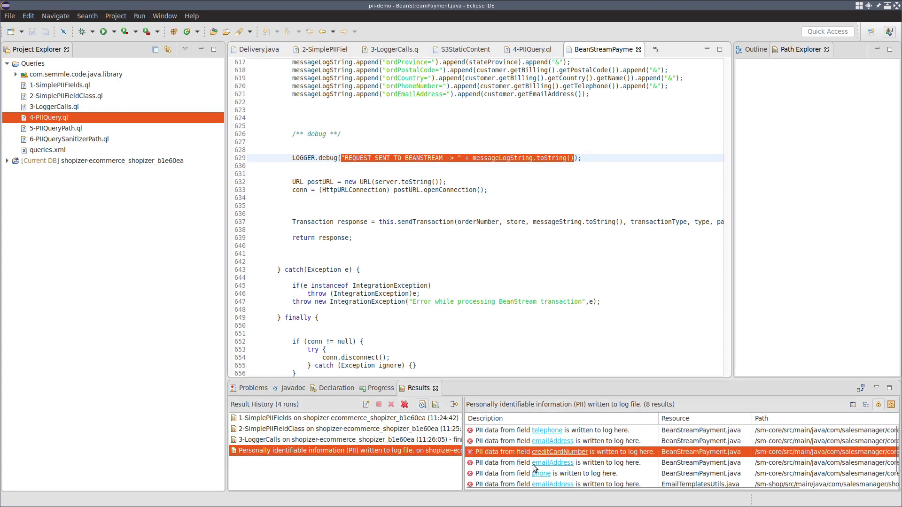
mouse_move(558, 444)
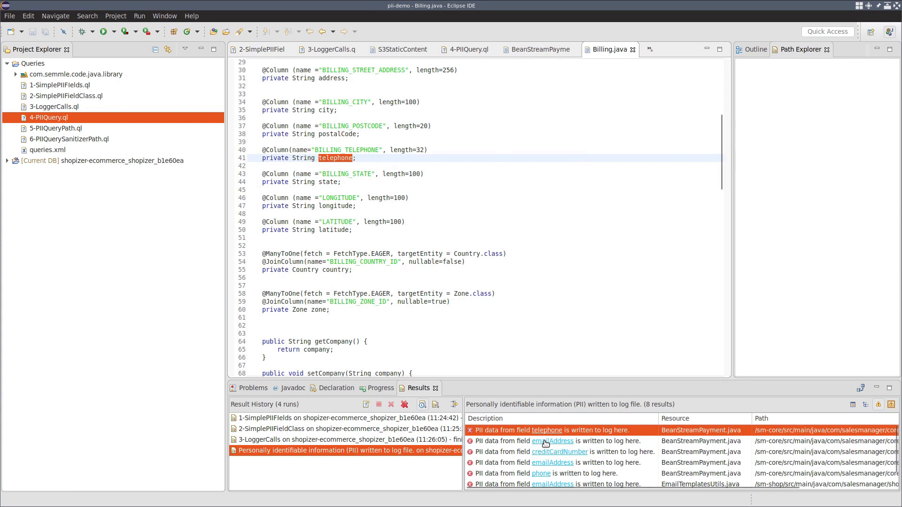
click(553, 441)
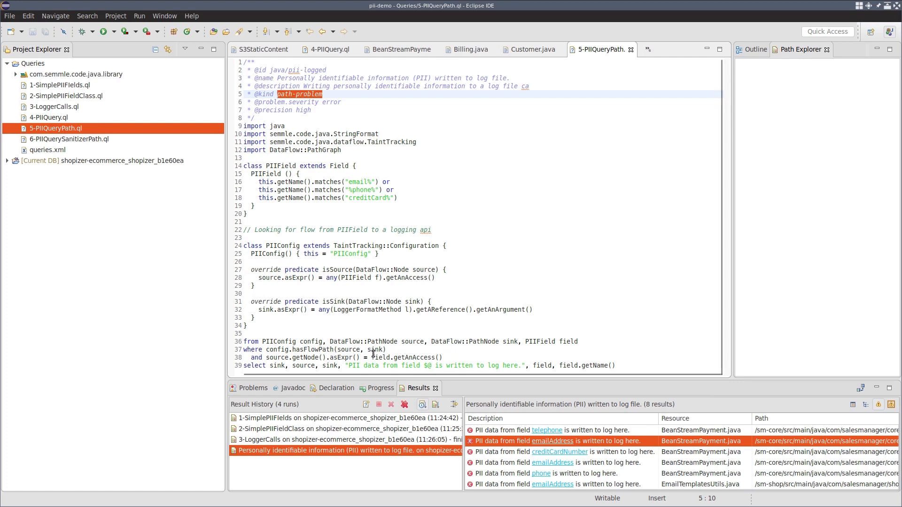
mouse_move(318, 357)
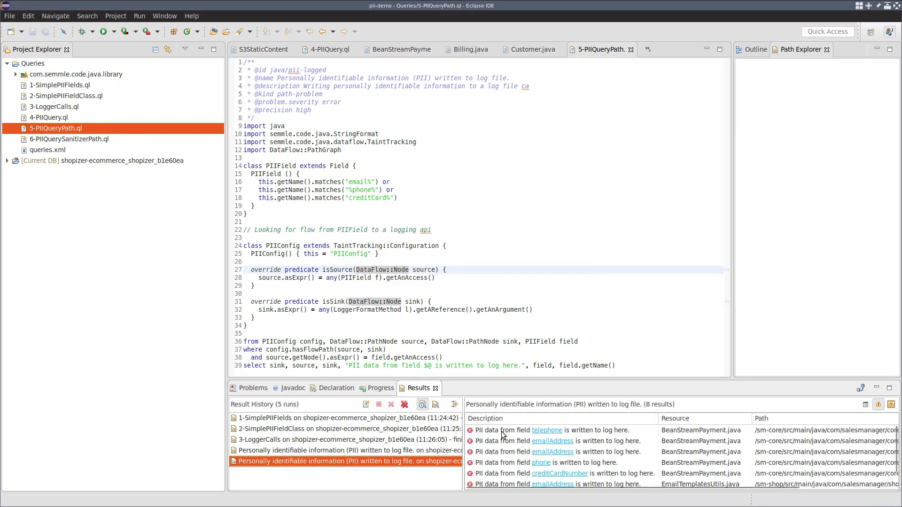
Trace the telephone result's path from its source to the LOGGER.debug call.
click(556, 430)
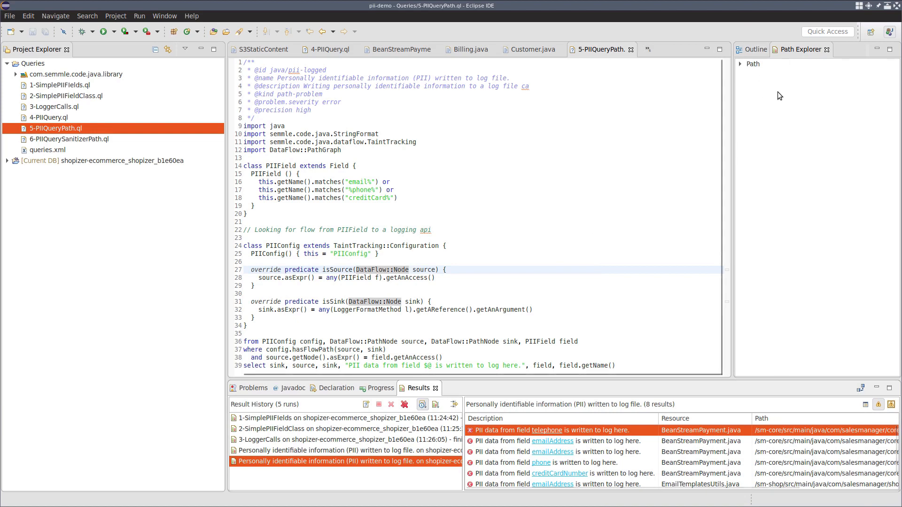
mouse_move(742, 66)
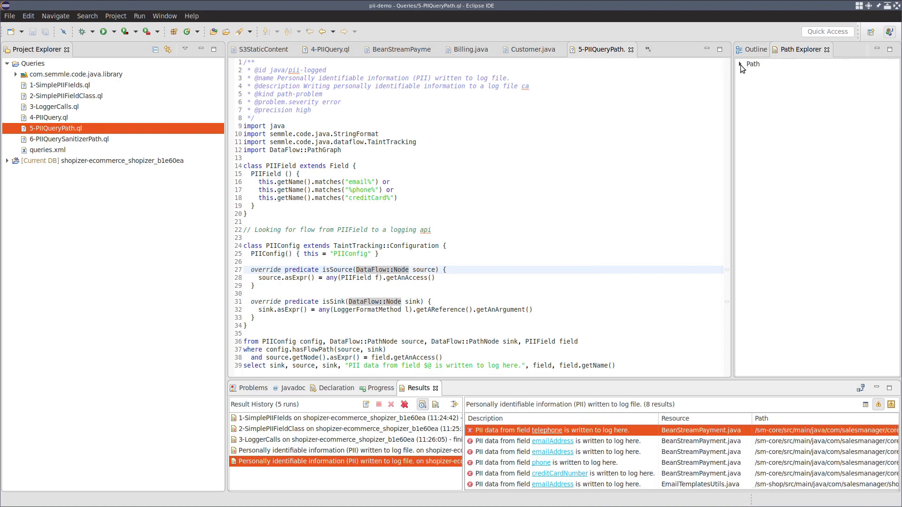
click(546, 430)
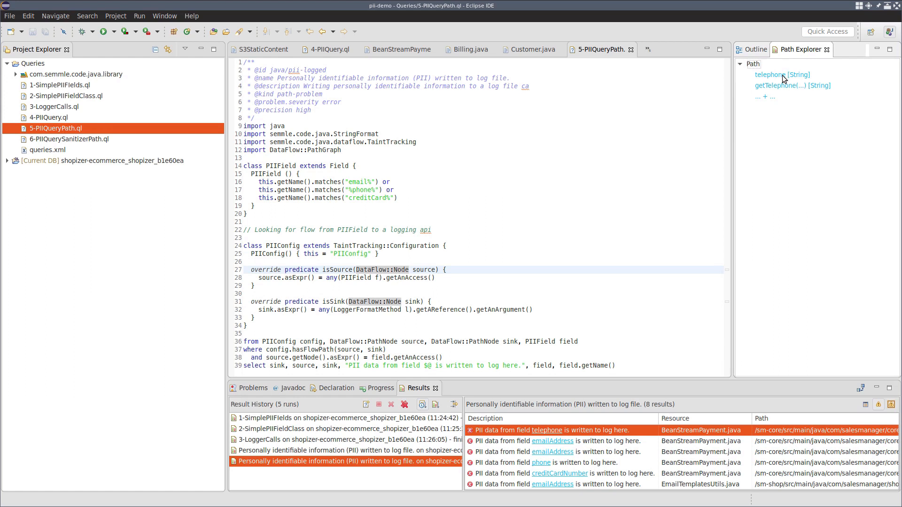
click(781, 75)
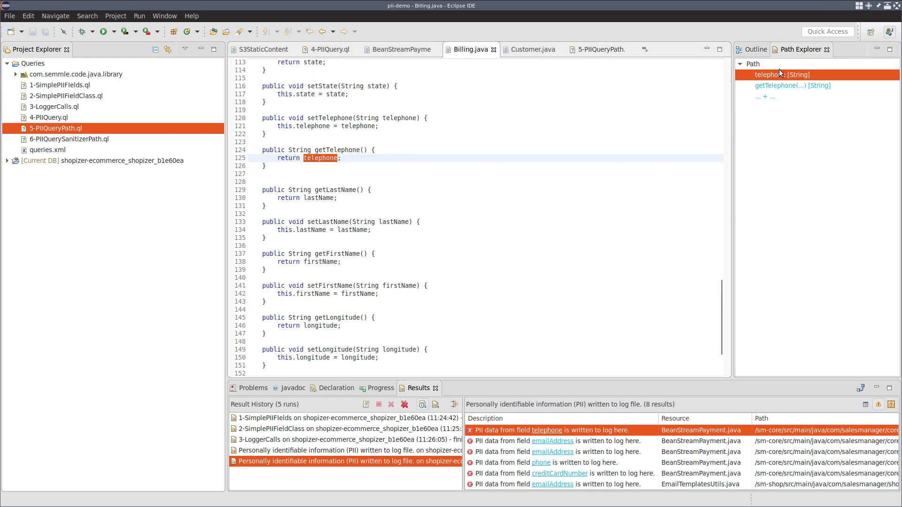
mouse_move(785, 78)
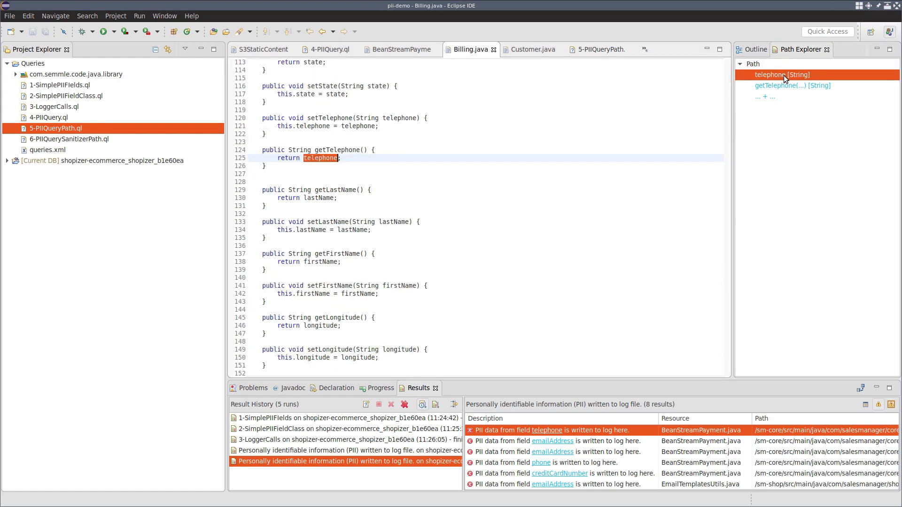
click(792, 85)
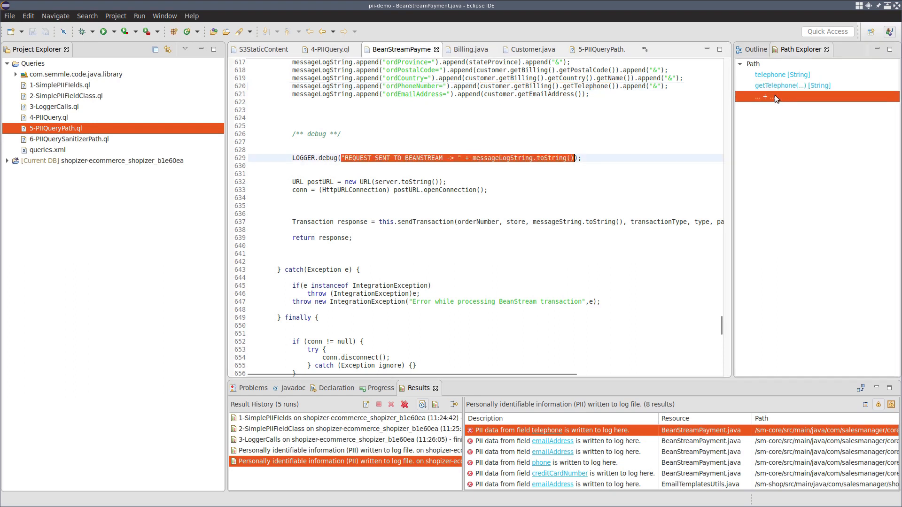
mouse_move(614, 446)
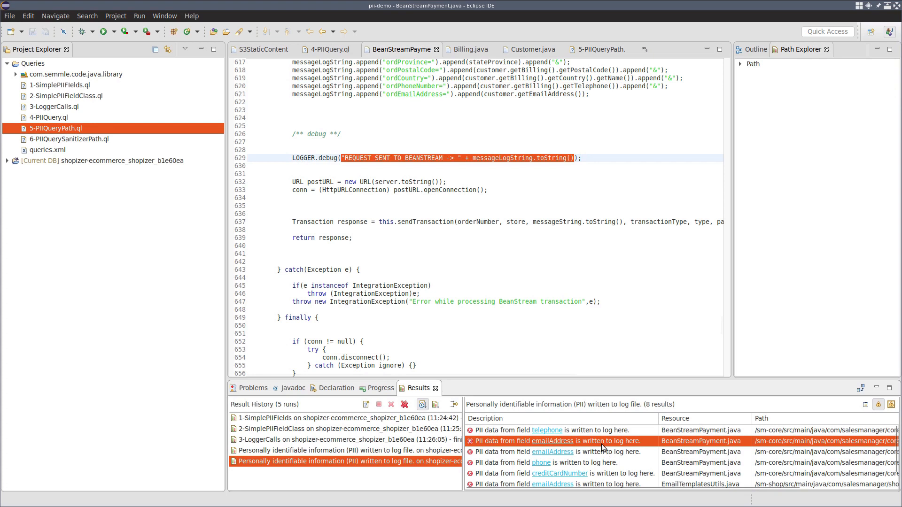
Trace the emailAddress path from Customer.java to its log call, then pick creditCardNumber.
click(602, 442)
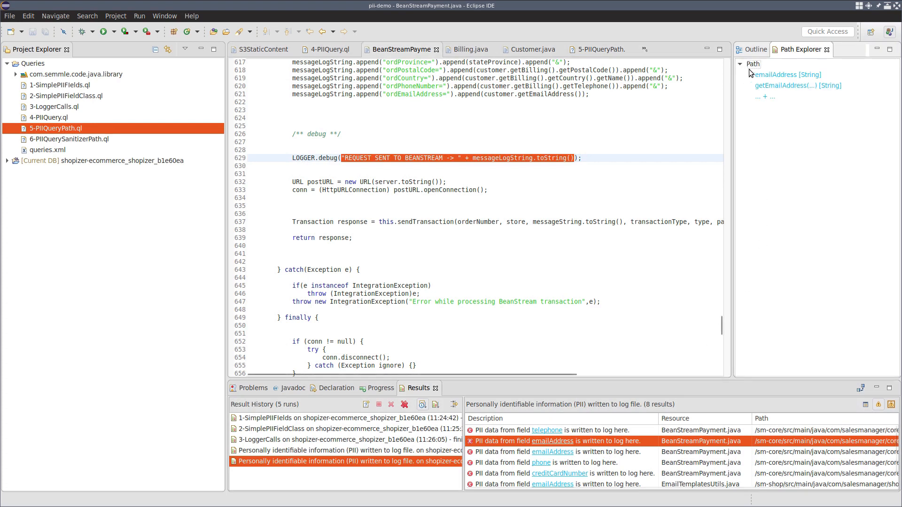
click(787, 74)
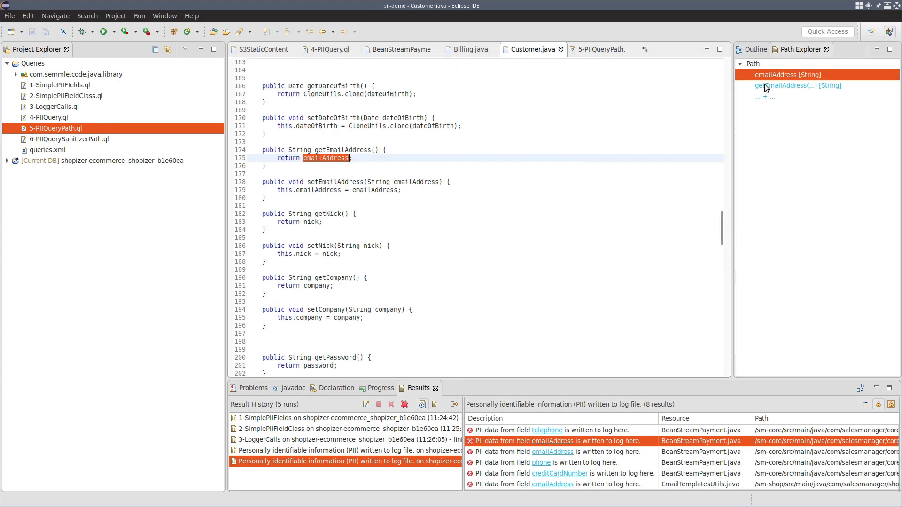
click(798, 86)
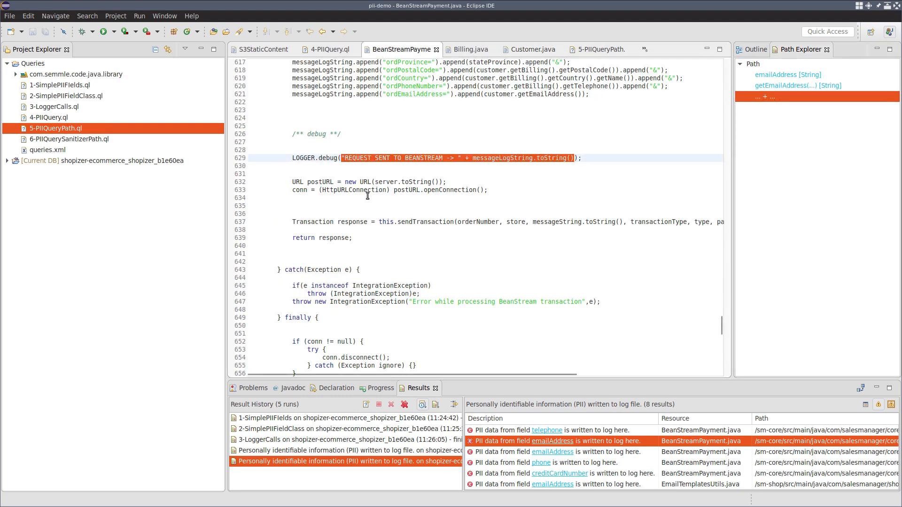
click(560, 474)
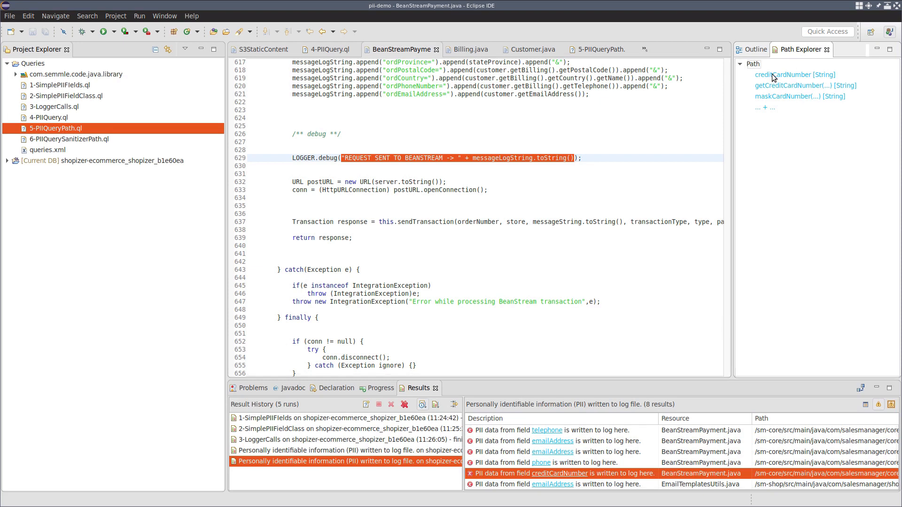
Follow the creditCardNumber path through getCreditCardNumber into CreditCardUtils.maskCardNumber.
click(773, 75)
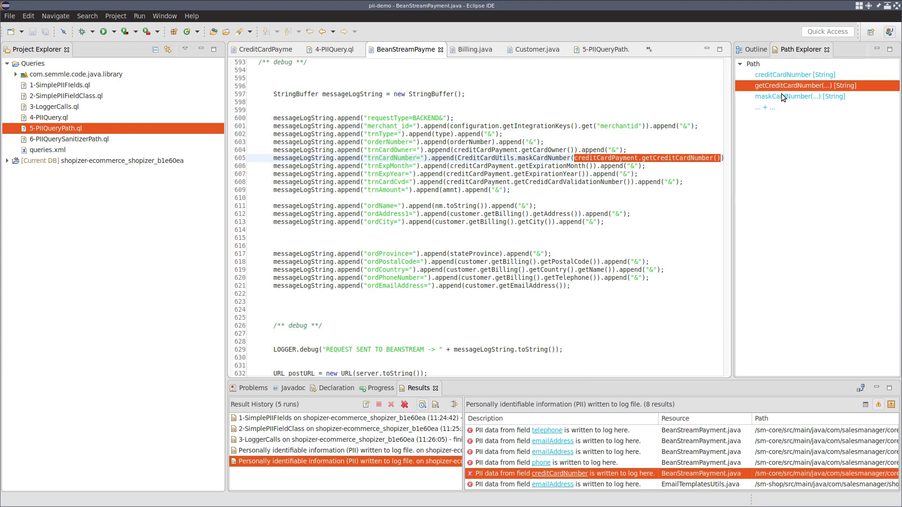
click(799, 97)
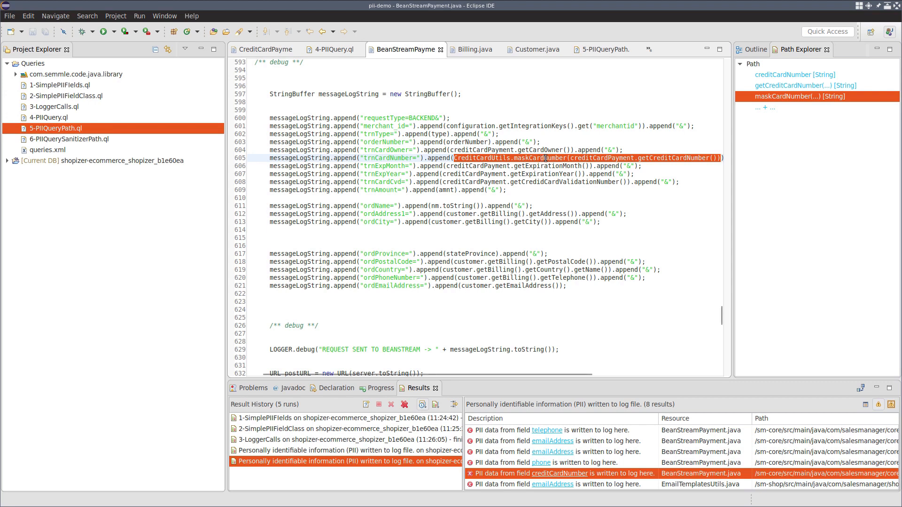
mouse_move(442, 173)
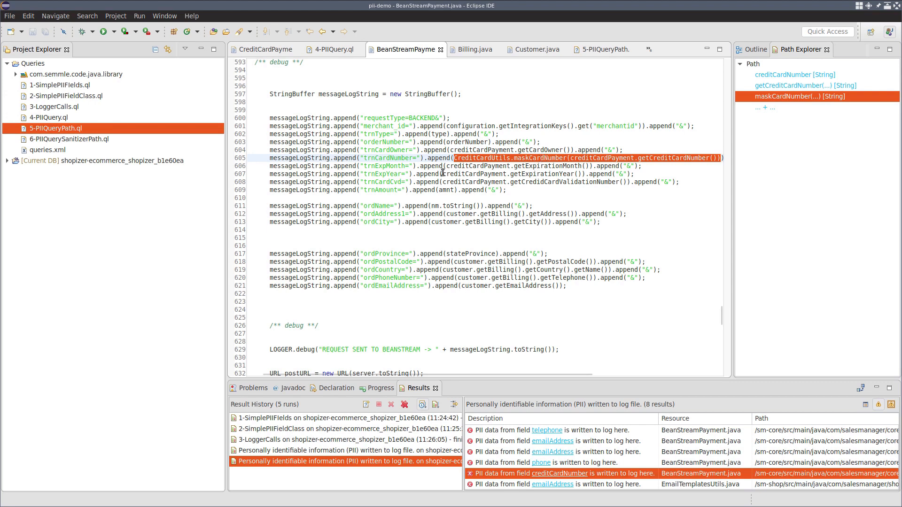
mouse_move(82, 150)
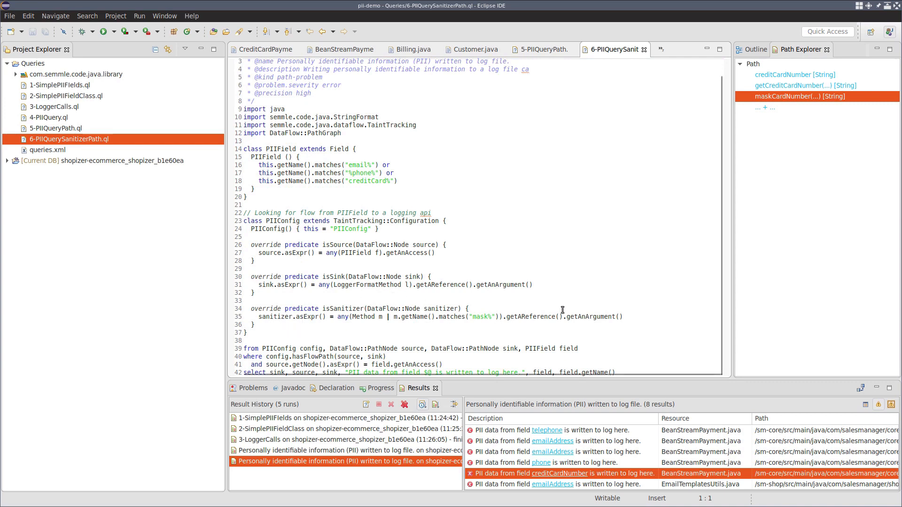
Highlight a term in the mask-method isSanitizer condition of 6-PIIQuerySanitizerPath.ql.
click(625, 317)
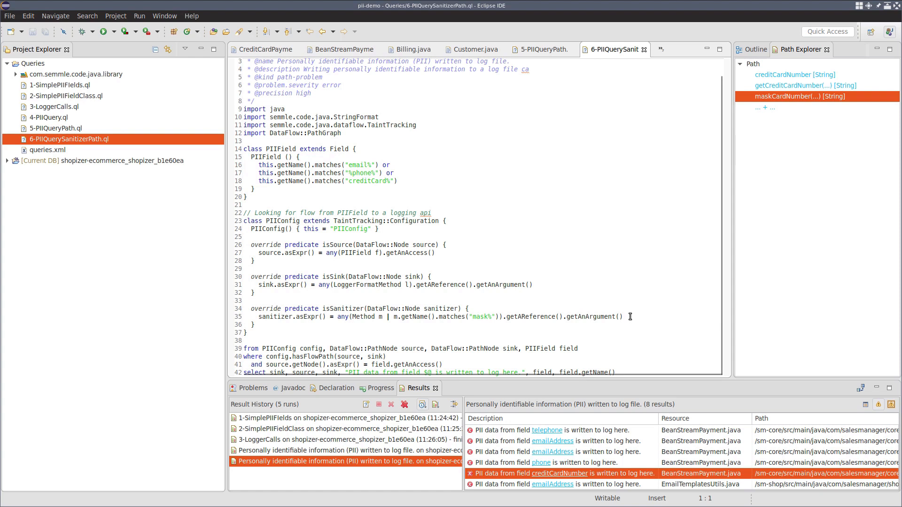
click(563, 317)
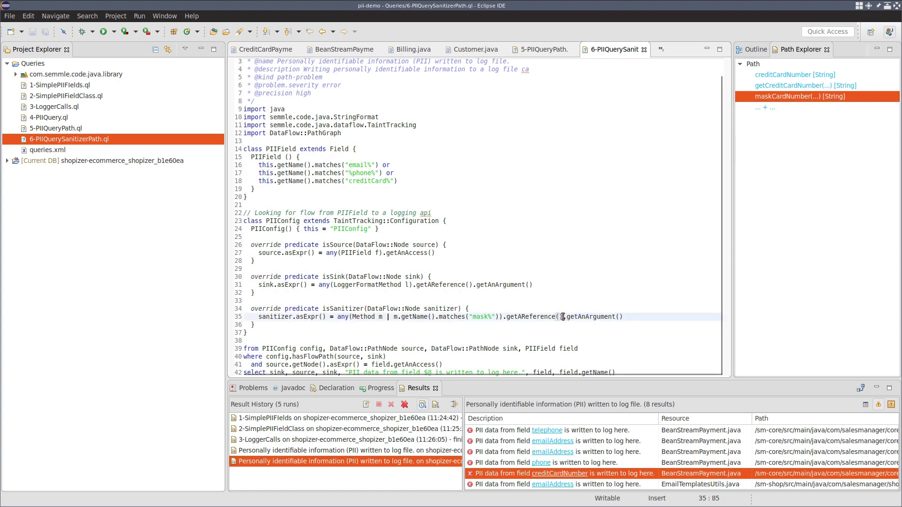
double_click(533, 316)
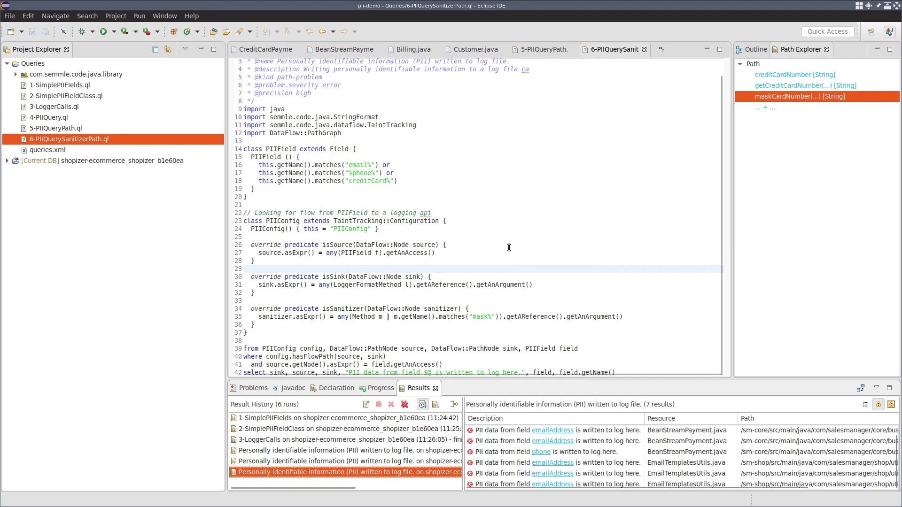
mouse_move(503, 214)
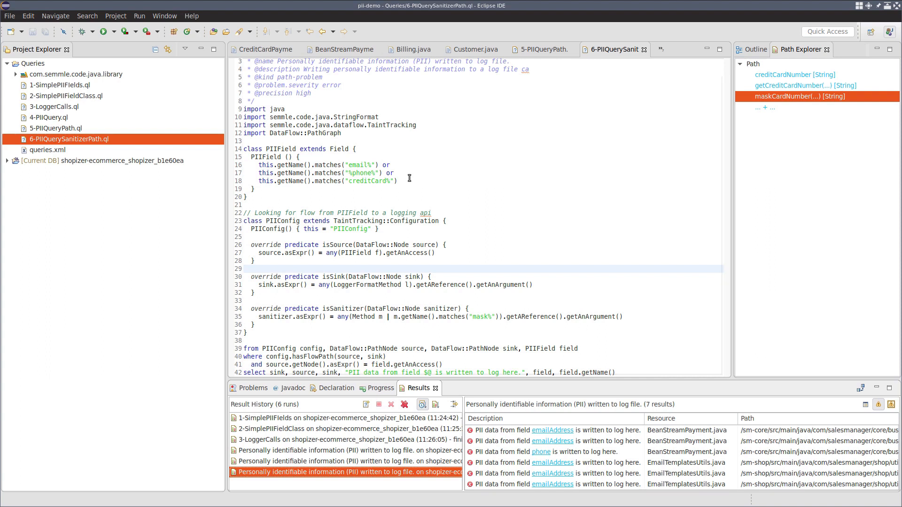
mouse_move(413, 180)
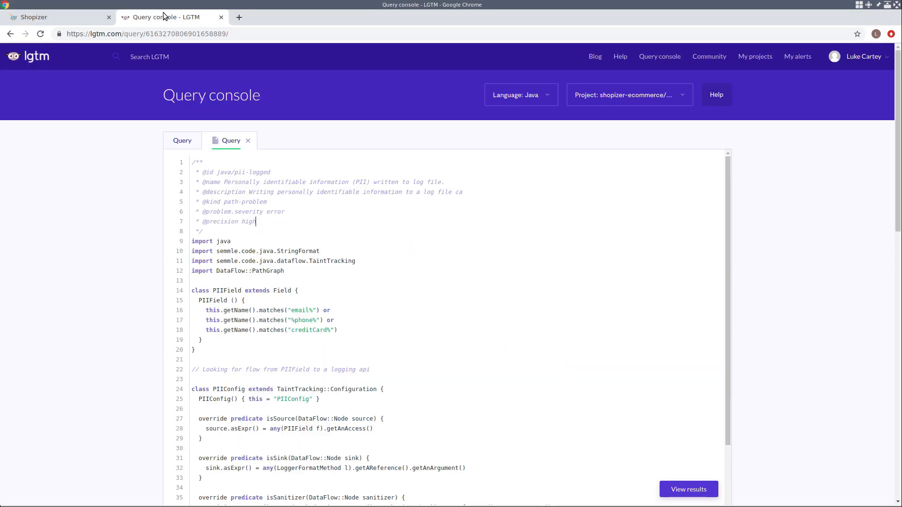
Scroll the LGTM Query console down to the isSanitizer predicate and select clause.
scroll(down, 3)
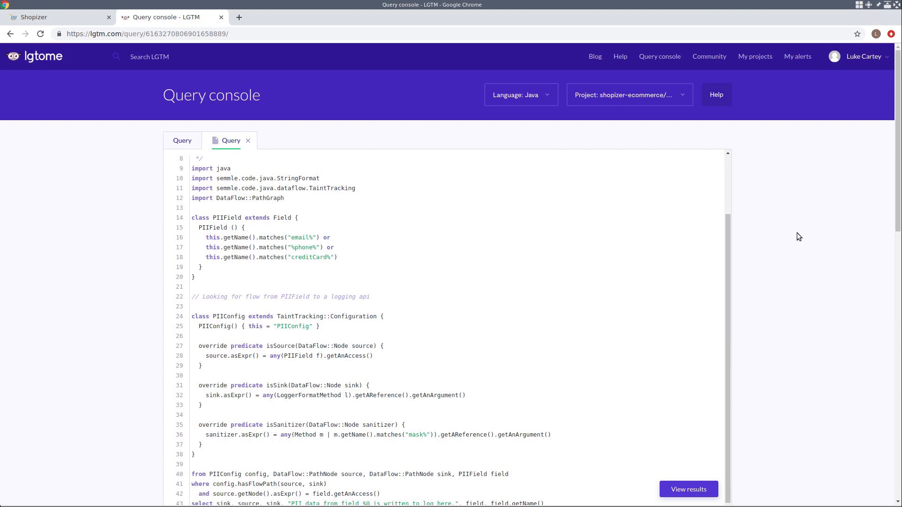